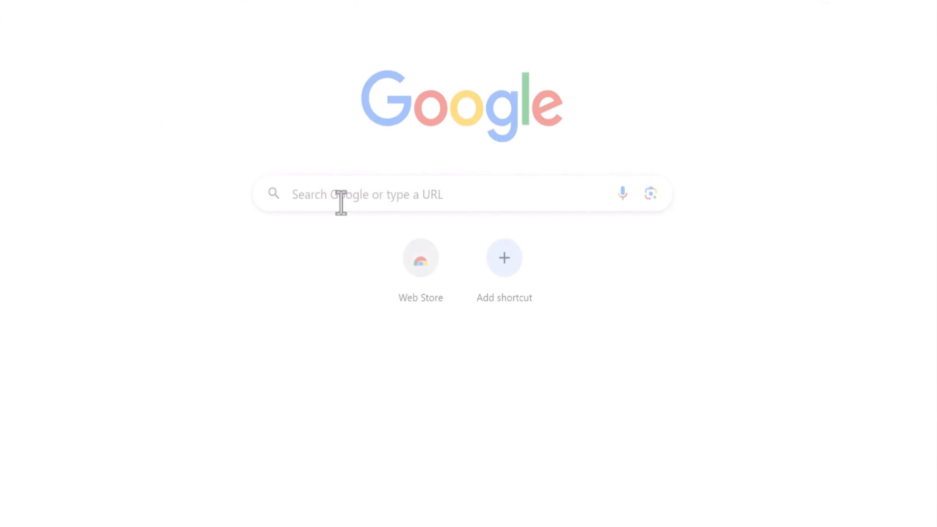
Sign up to Stylar and create a new project with a 4:3 landscape 1536 × 1152 canvas
type("Stylar")
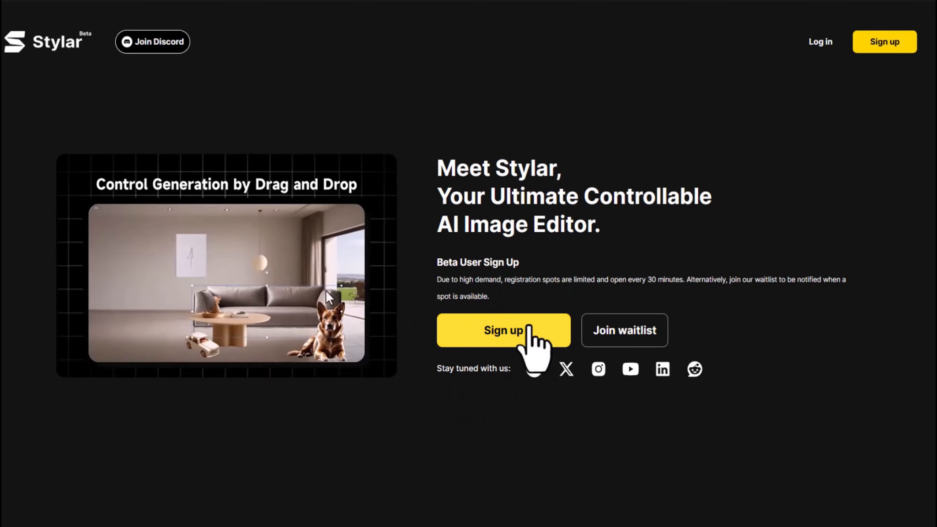
left_click(502, 330)
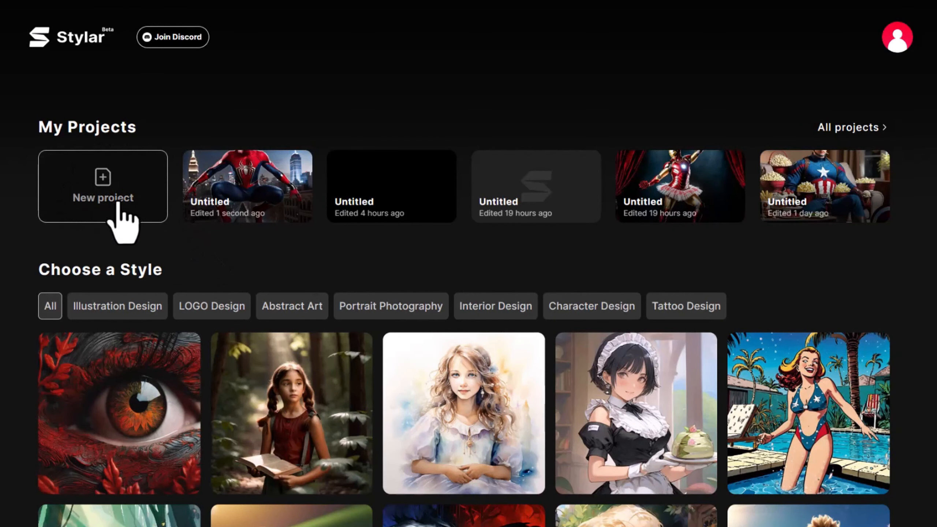
mouse_move(116, 196)
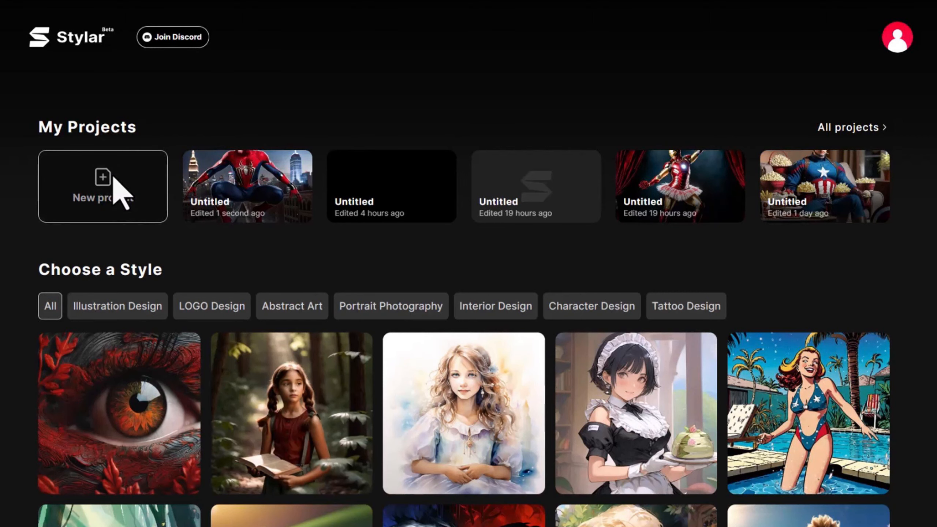
left_click(103, 186)
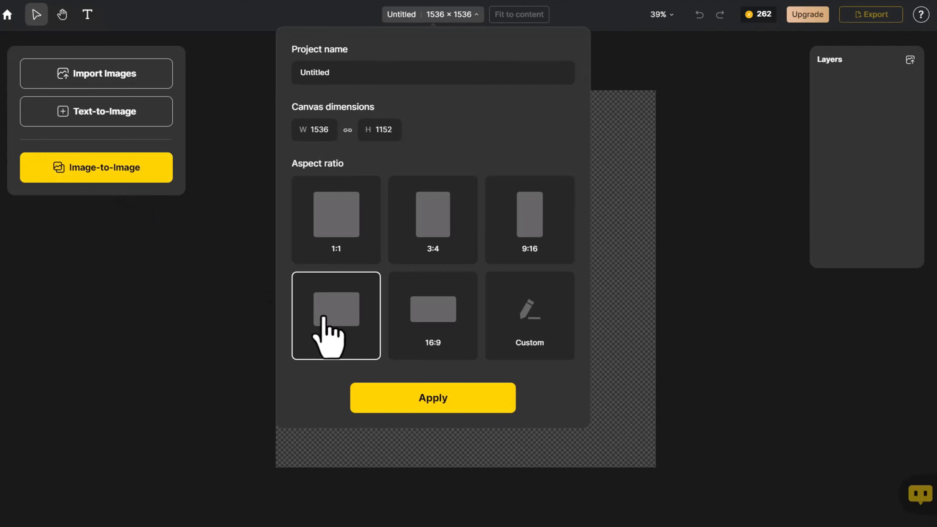
left_click(431, 397)
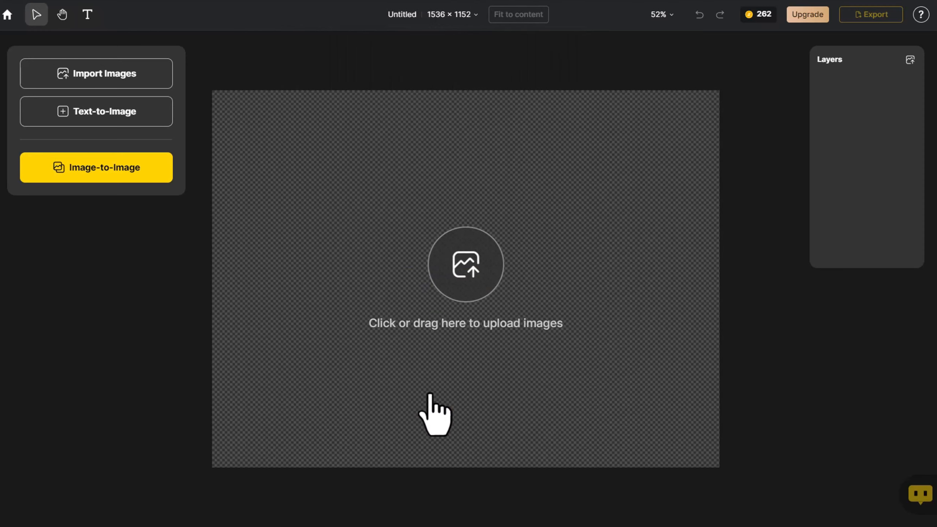
mouse_move(86, 15)
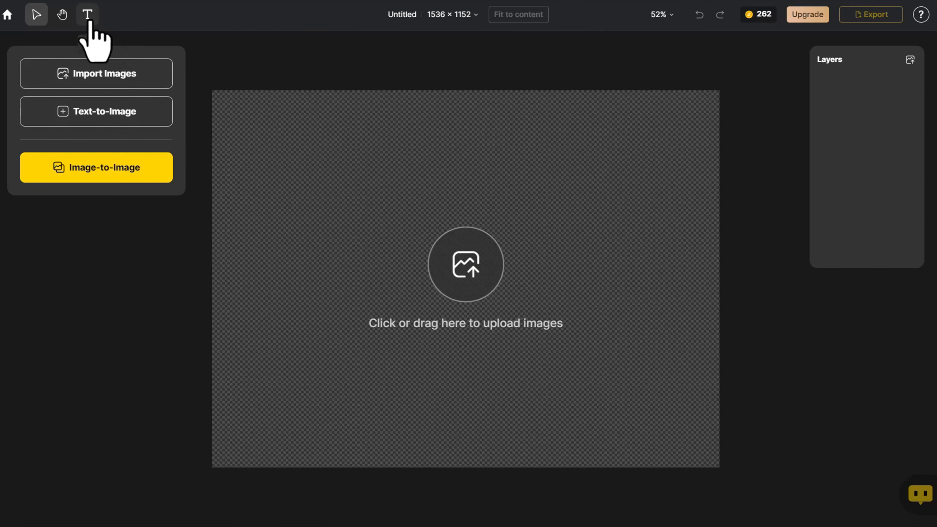
Add white LOVE lettering in the Anton font, enlarged to fill most of the canvas
left_click(87, 14)
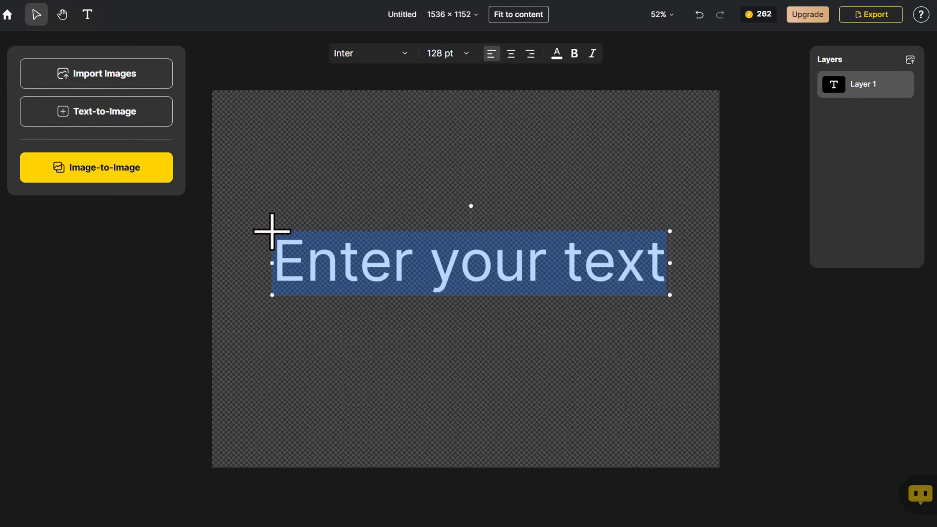
type("LOVE")
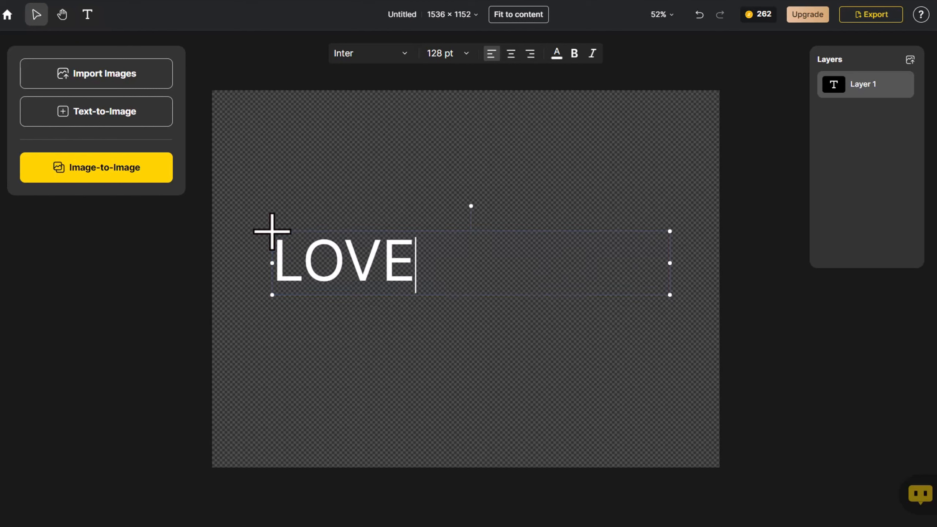
left_click(371, 54)
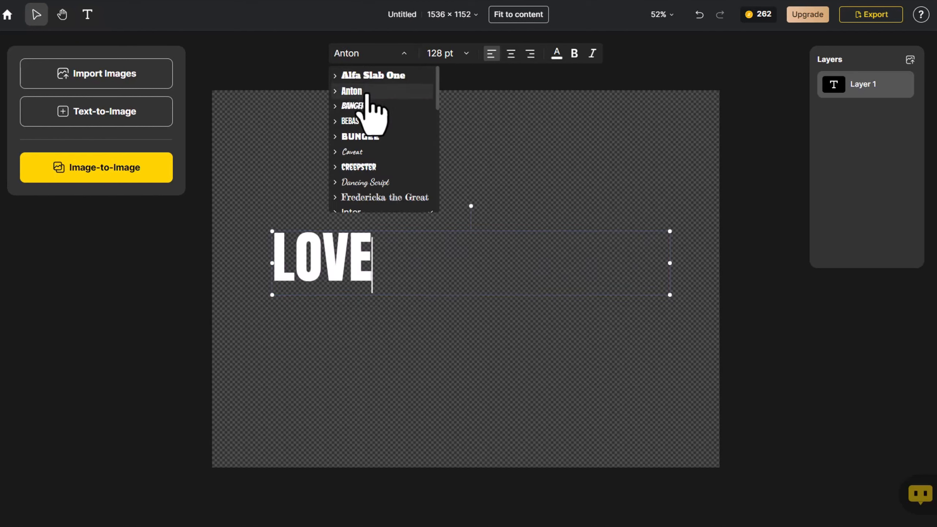
left_click(352, 91)
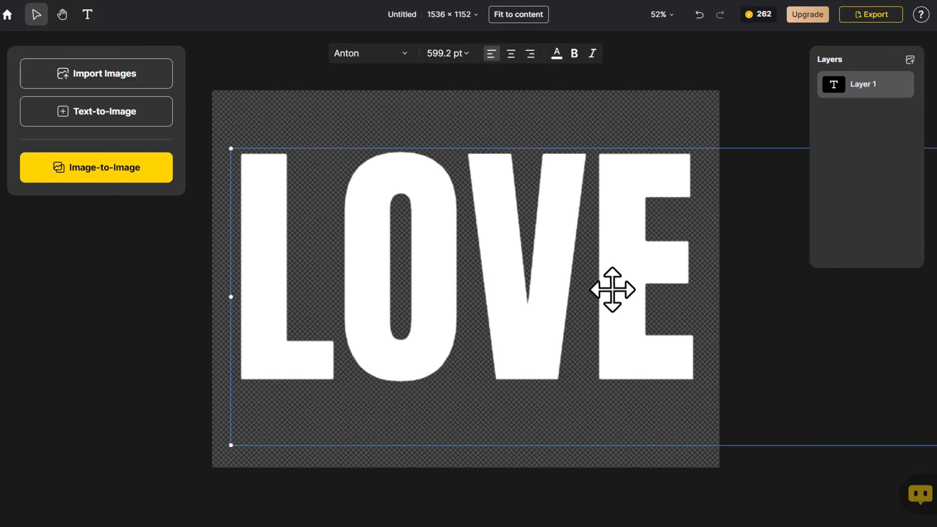
left_click(271, 153)
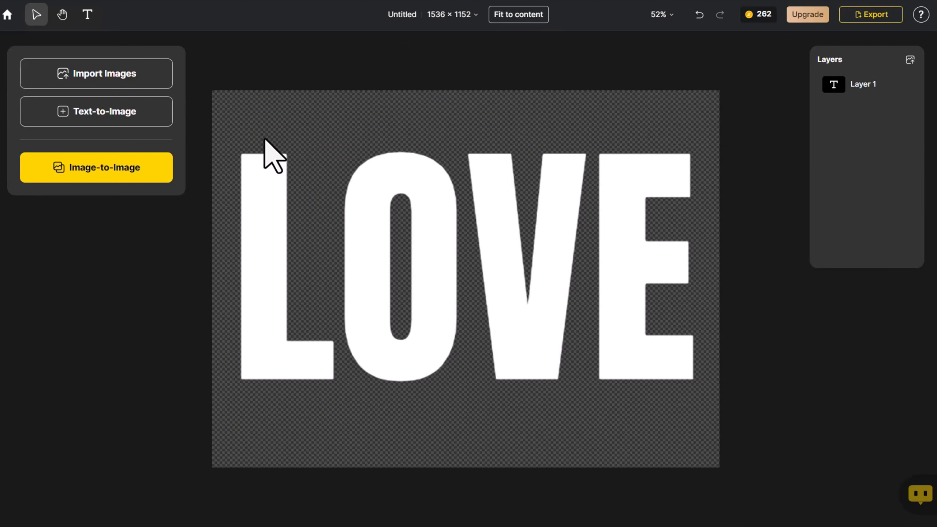
Write an image-to-image prompt: rainbow colored braided yarn, highly detailed, saturated, text "LOVE", black background
left_click(96, 167)
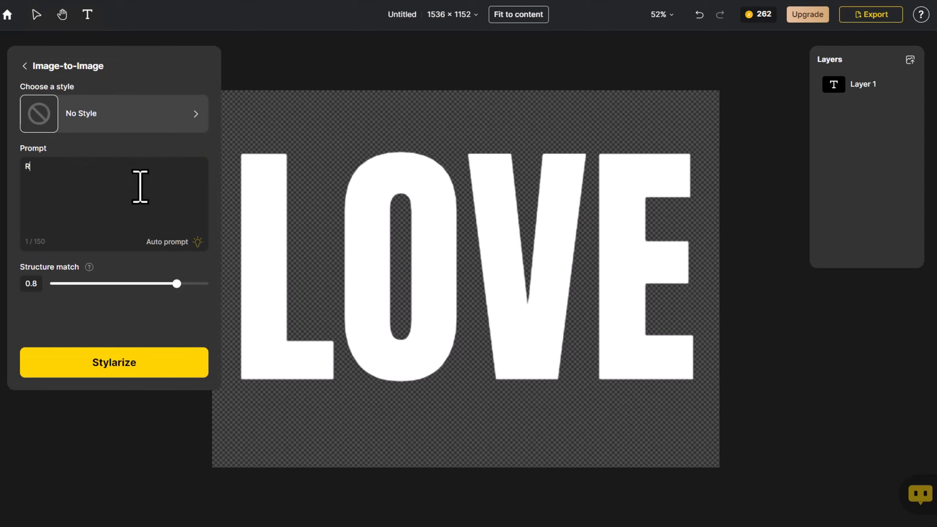
type("ainbow colored")
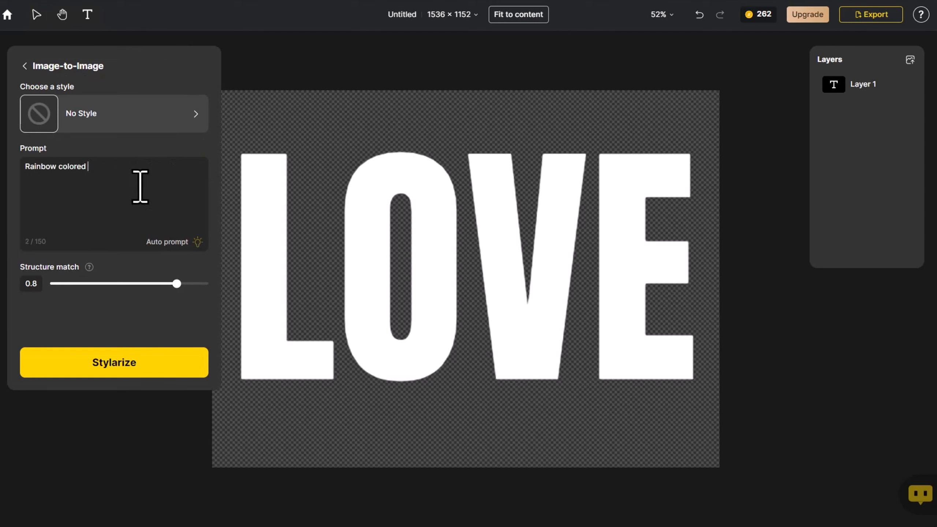
type("braided yarn")
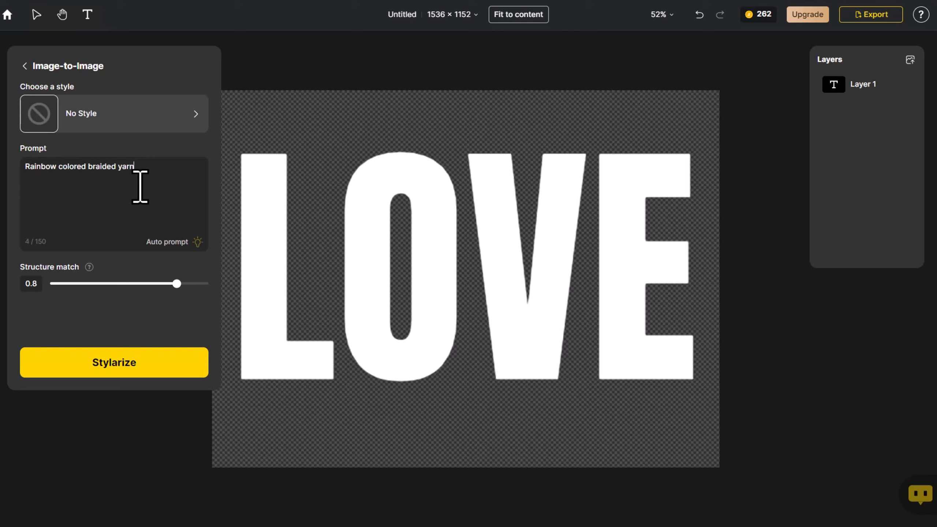
type(", highly")
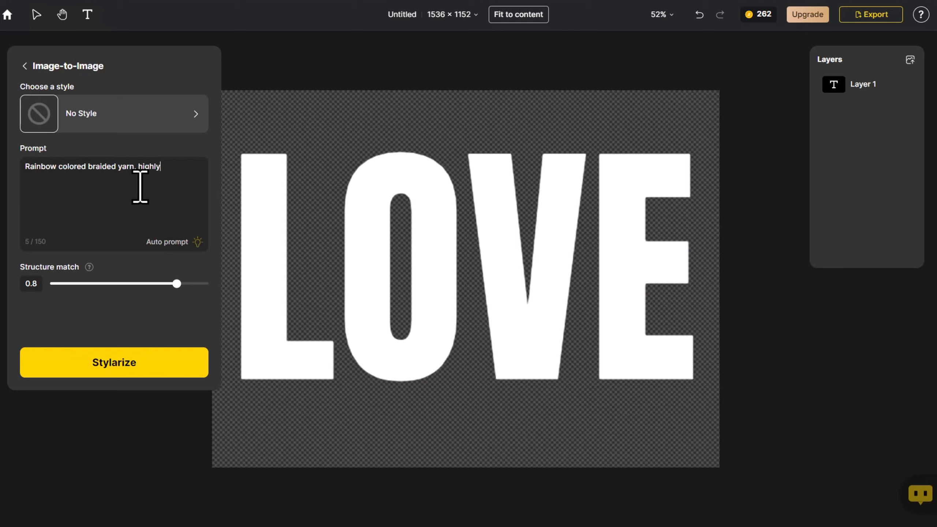
type("deta")
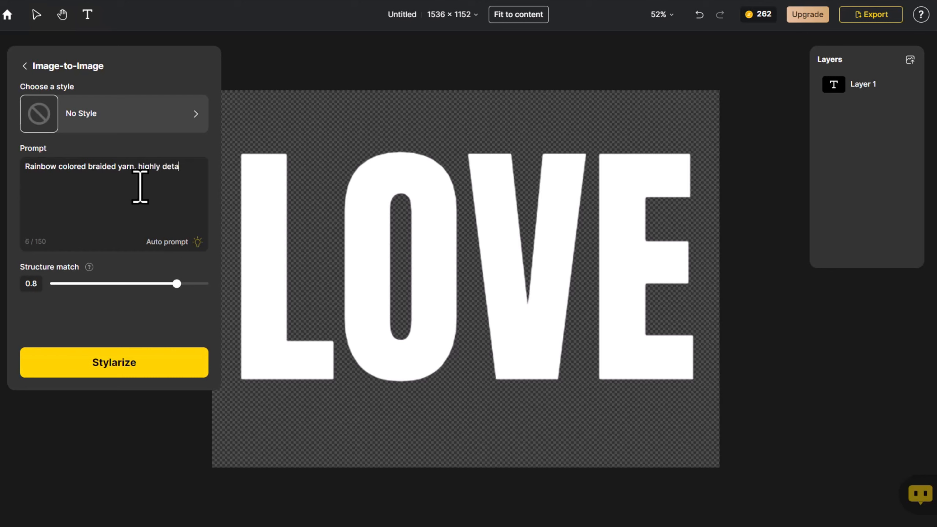
type("led, satu")
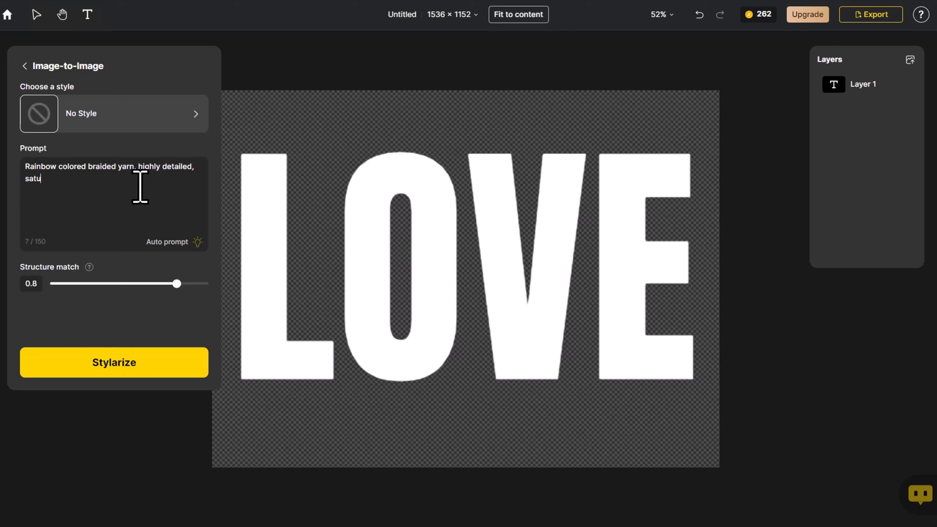
type("rated,")
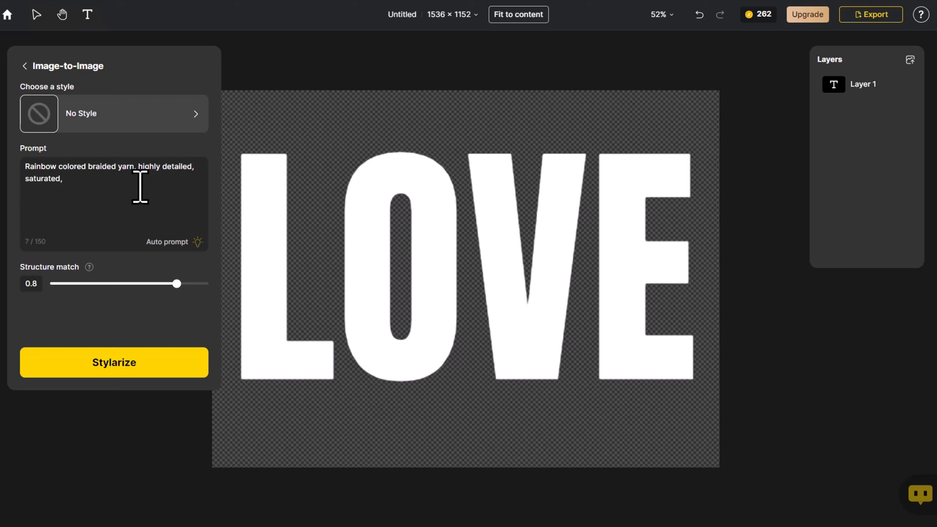
type("text\"LOVE\"")
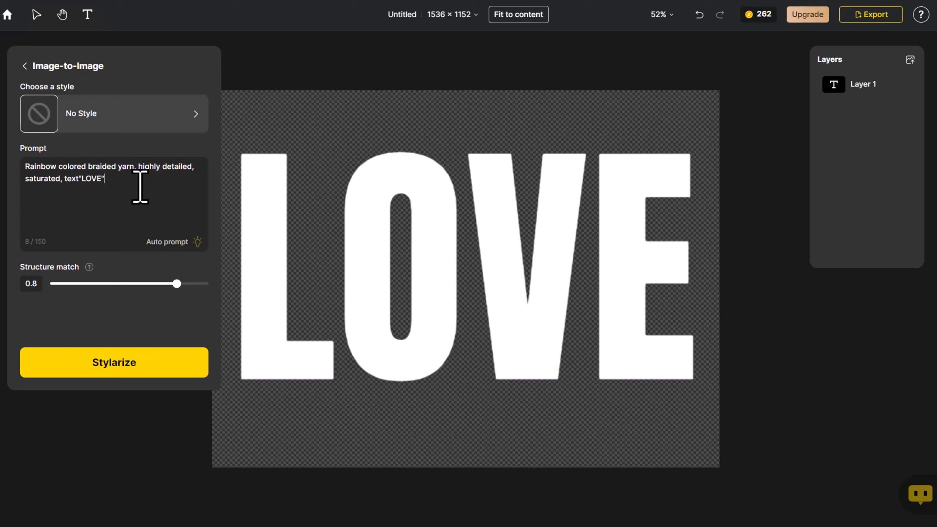
type("black ba")
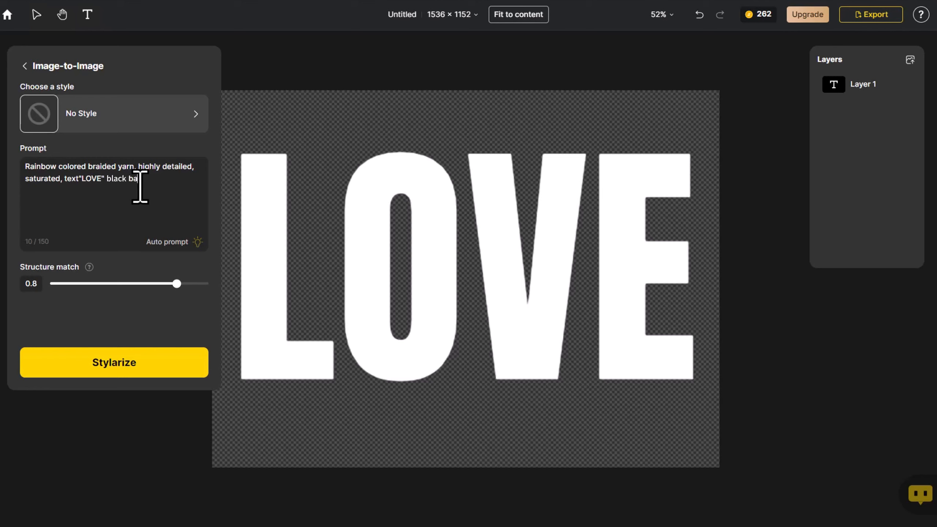
type("kground")
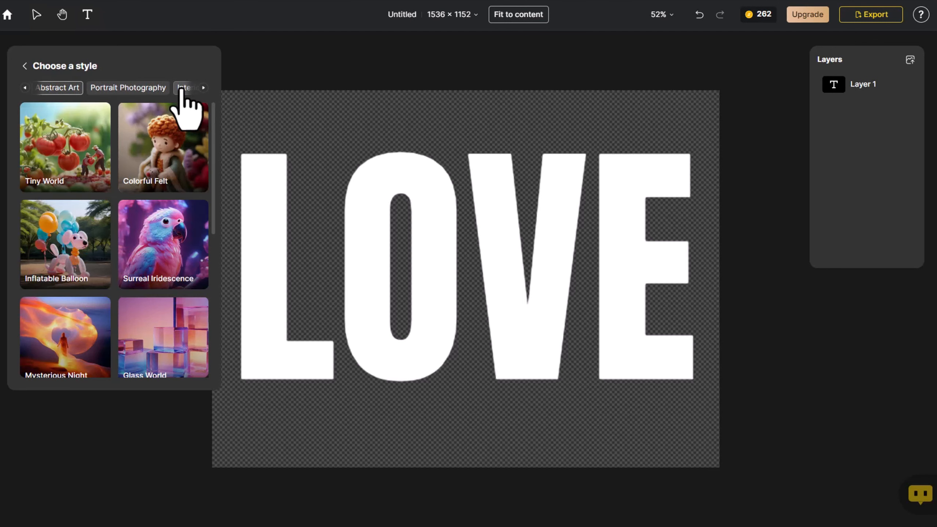
Apply the Colorful Felt style with structure match 0.9 and generate LOVE variations
left_click(163, 145)
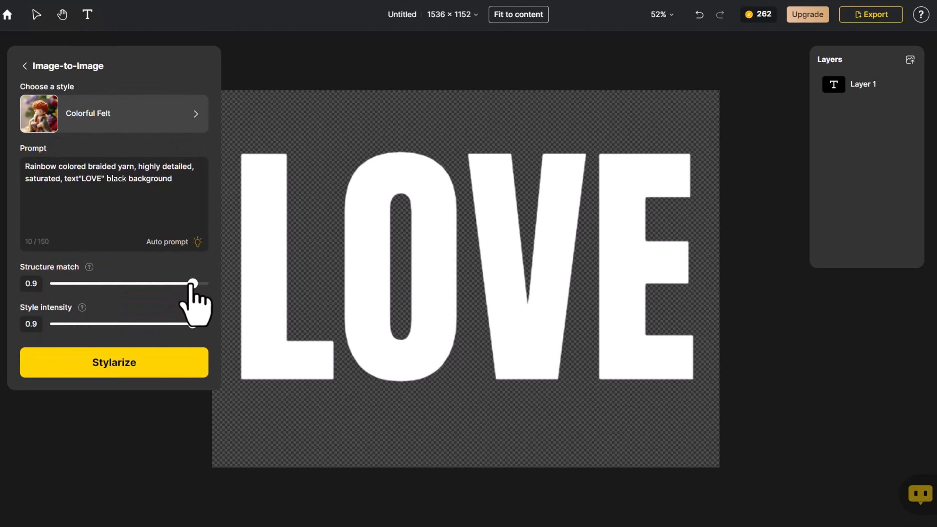
left_click(113, 362)
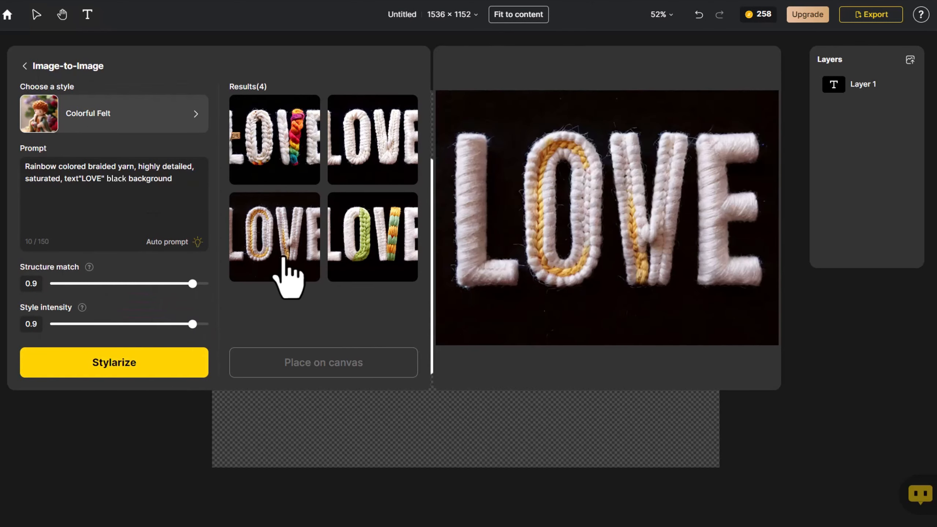
Reselect a style, preview a LOVE result and generate another batch of variations
left_click(372, 139)
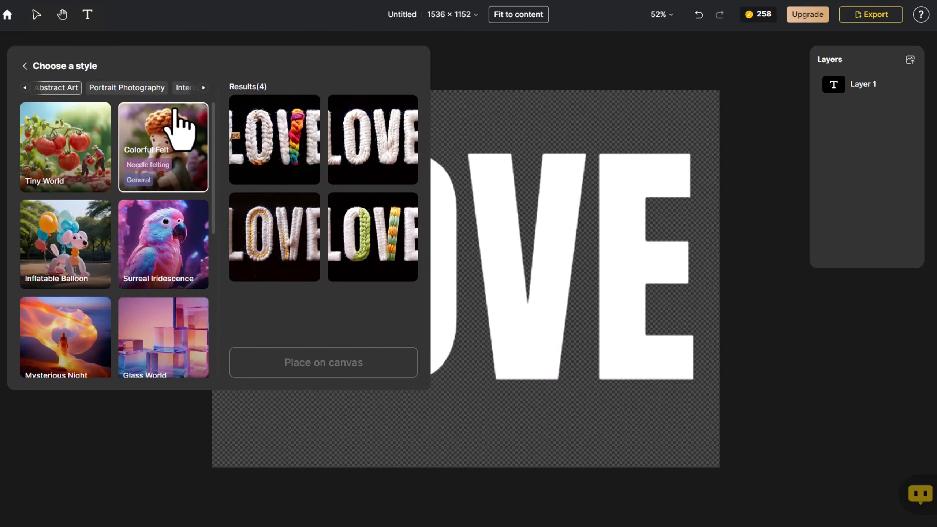
left_click(163, 146)
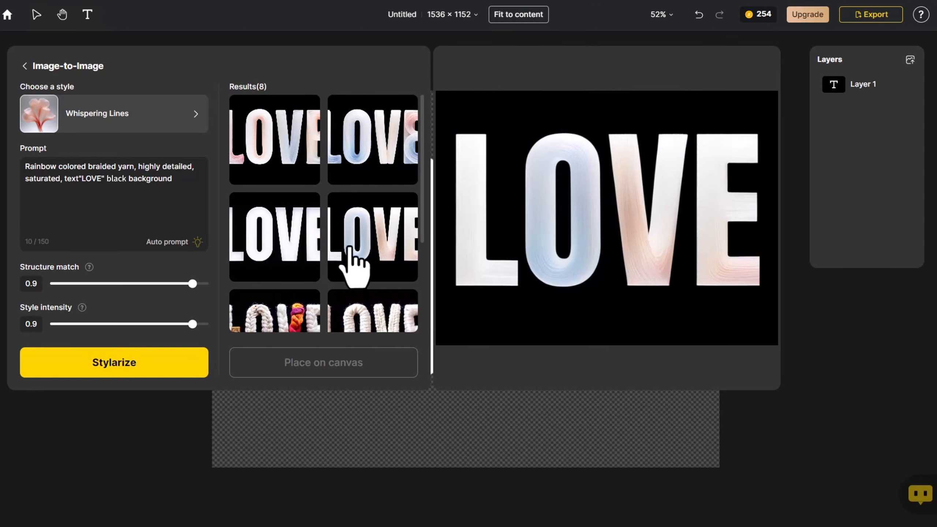
left_click(274, 140)
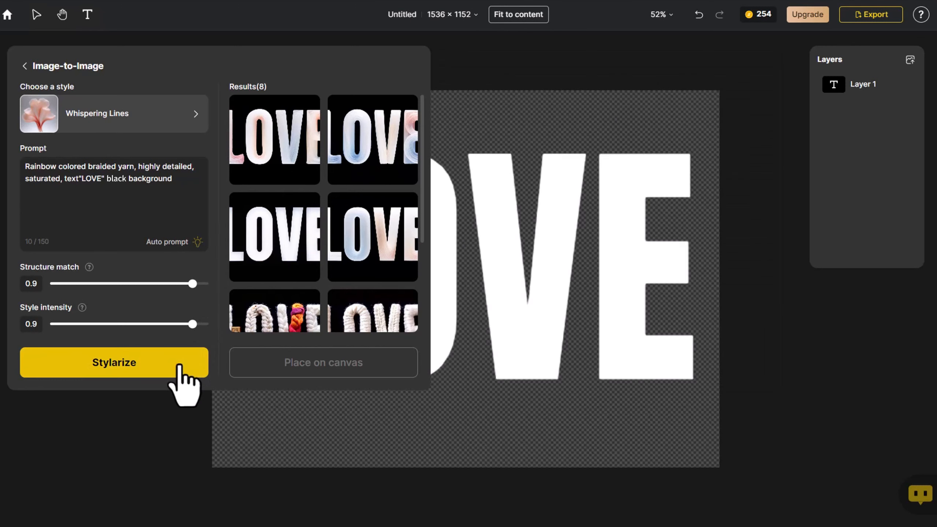
left_click(114, 363)
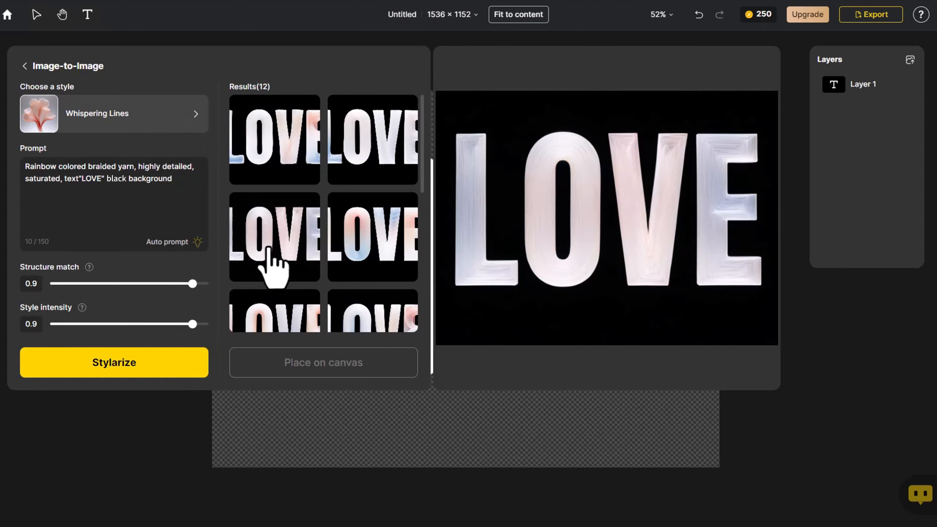
Preview the new LOVE results and choose the white yarn version with green and orange braids
left_click(114, 362)
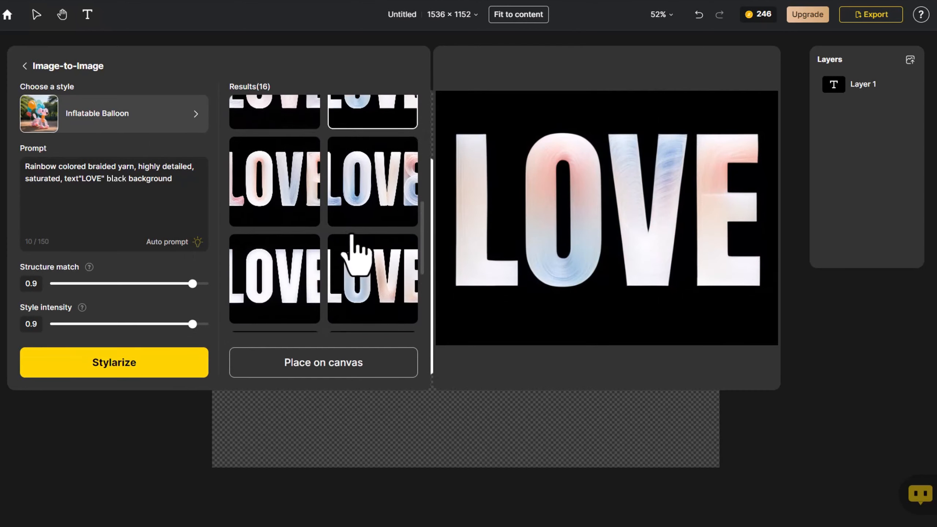
left_click(372, 287)
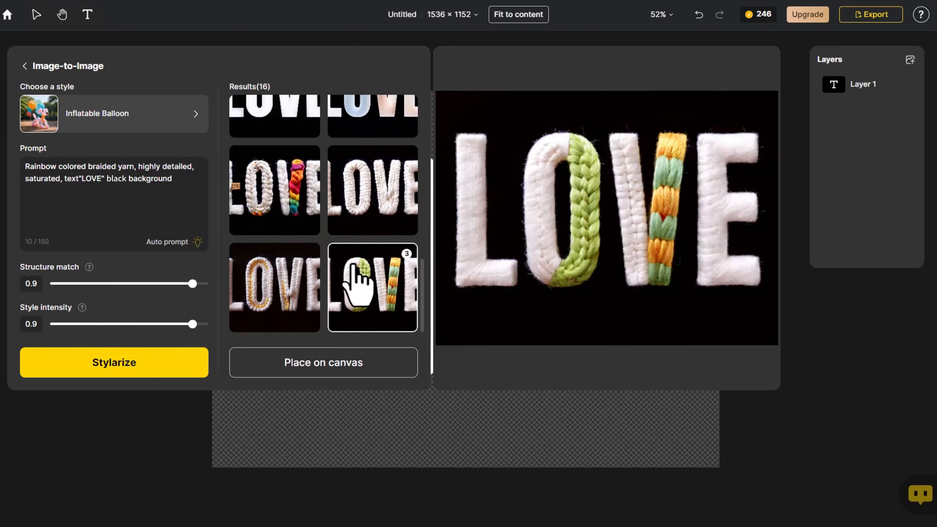
left_click(322, 363)
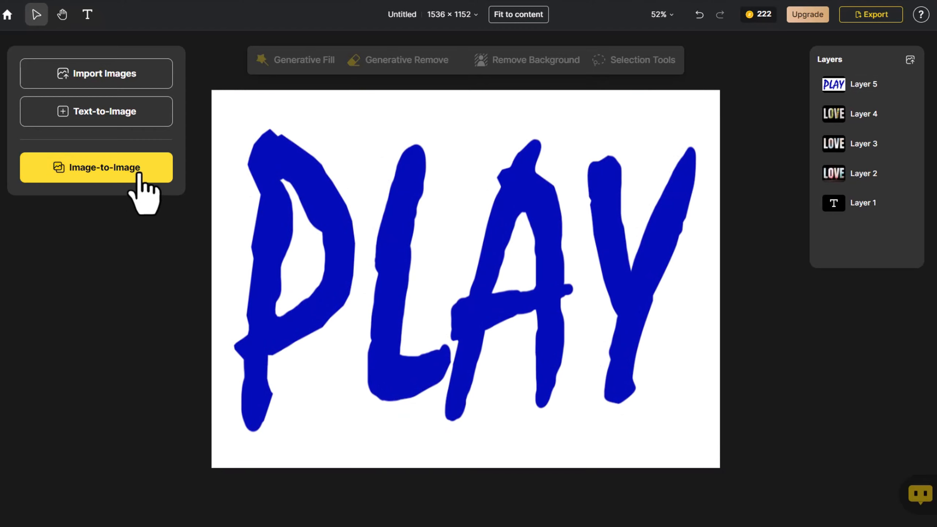
Start image-to-image restyling for the imported blue hand-drawn PLAY layer
left_click(95, 167)
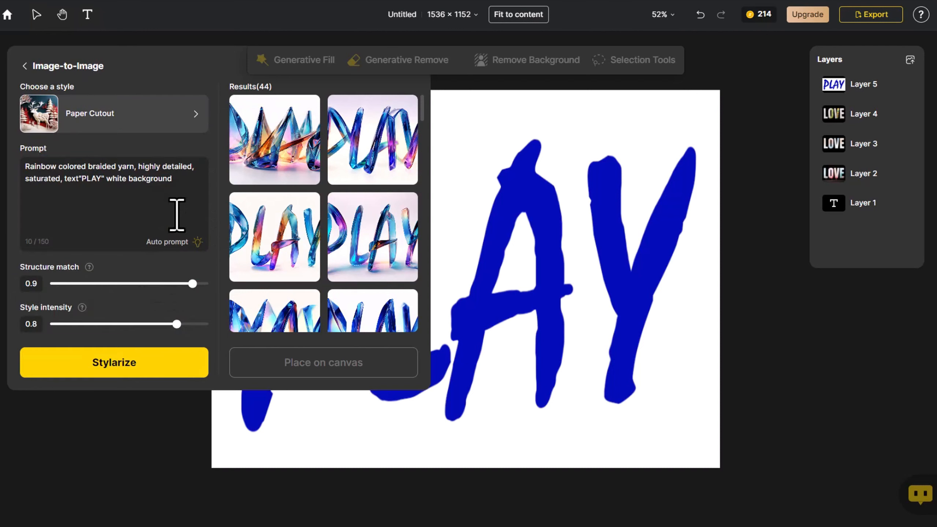
Edit the prompt to PLAY on a white background and generate two batches of variations
left_click(114, 362)
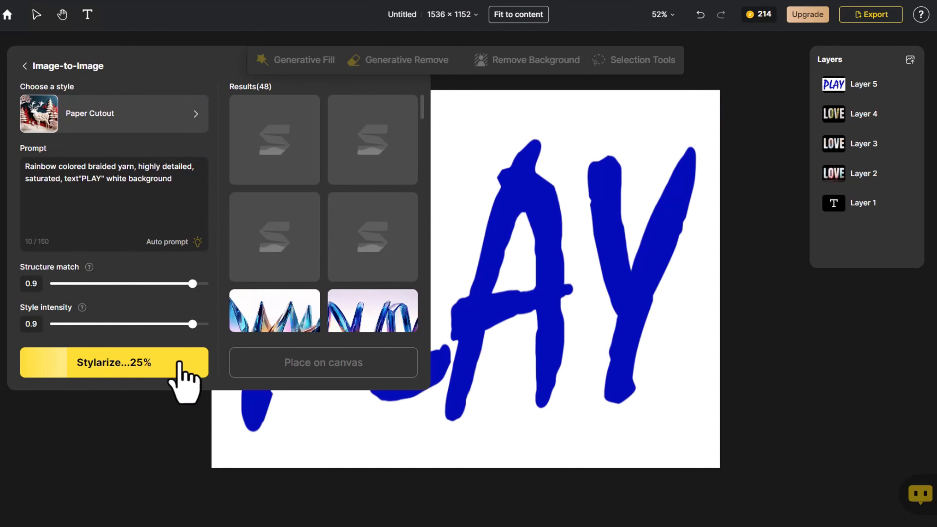
left_click(114, 362)
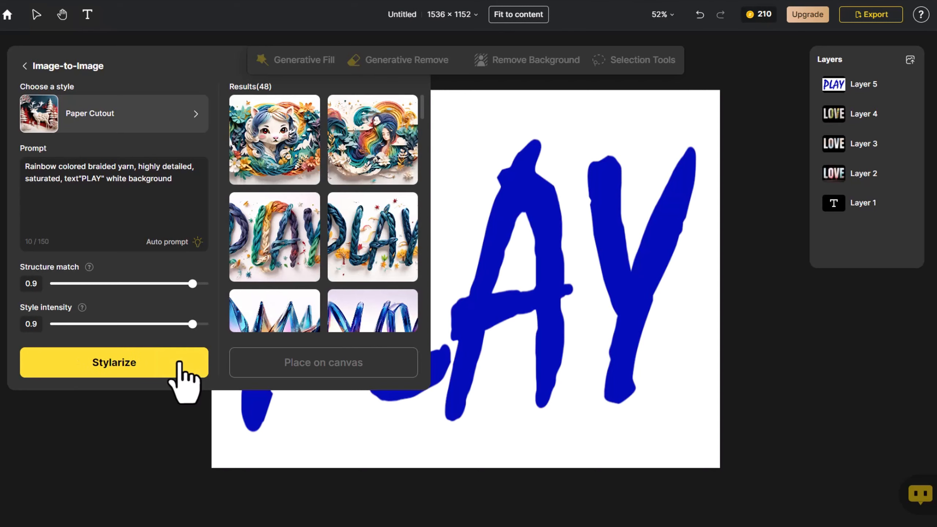
left_click(113, 362)
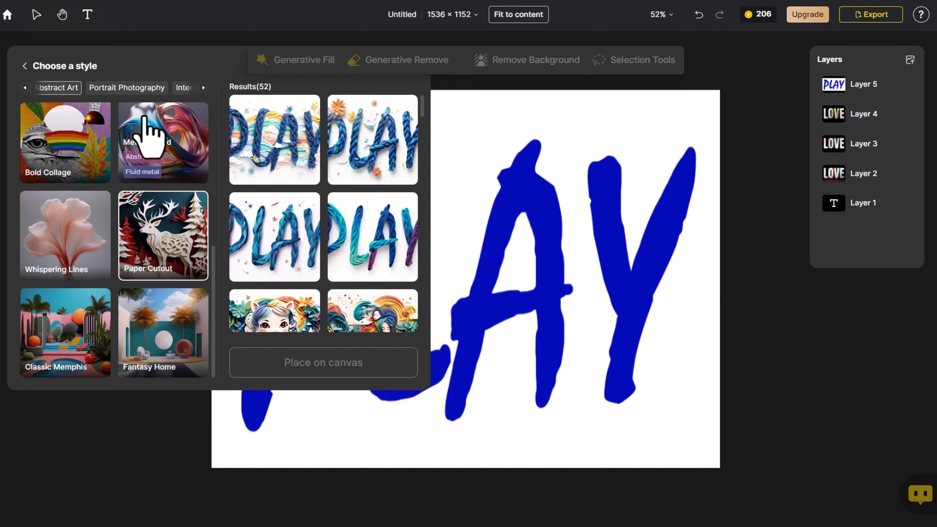
Generate PLAY in the Mysterious Night style and place the glass-ribbon result on the canvas
left_click(163, 141)
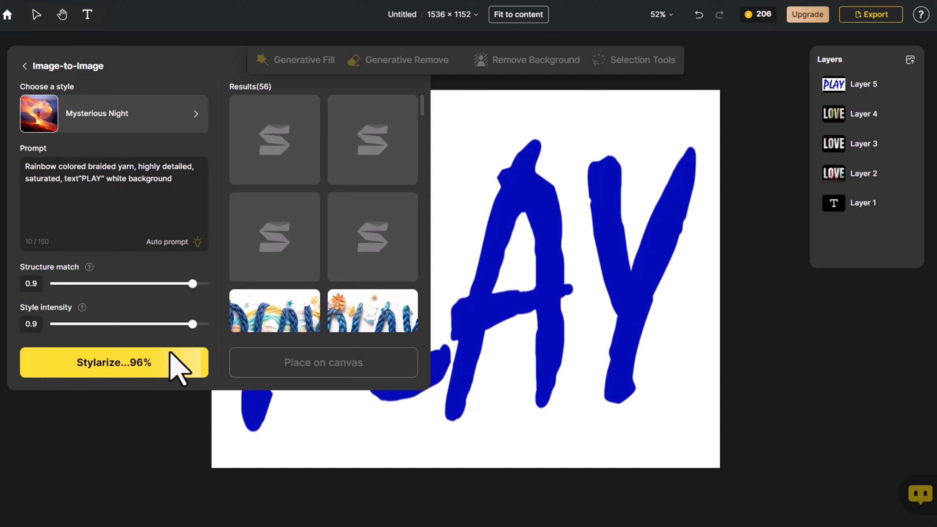
left_click(114, 363)
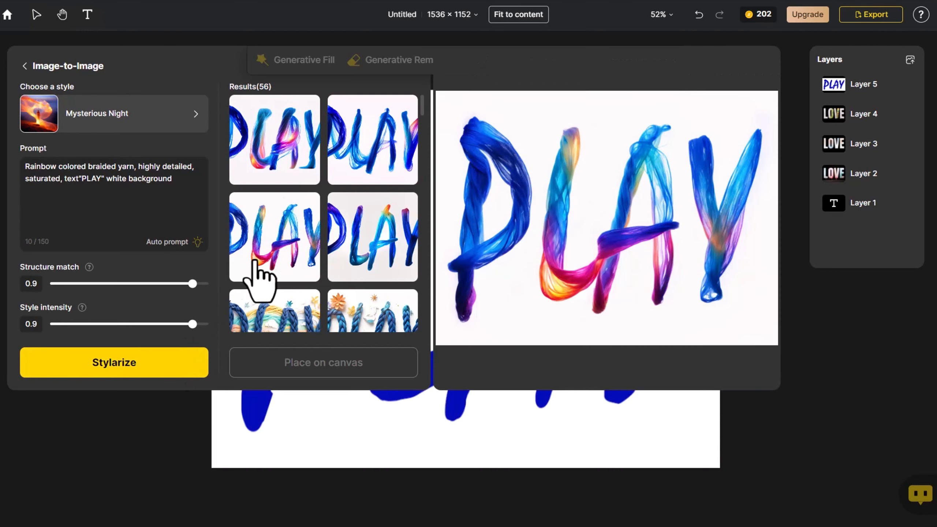
left_click(372, 235)
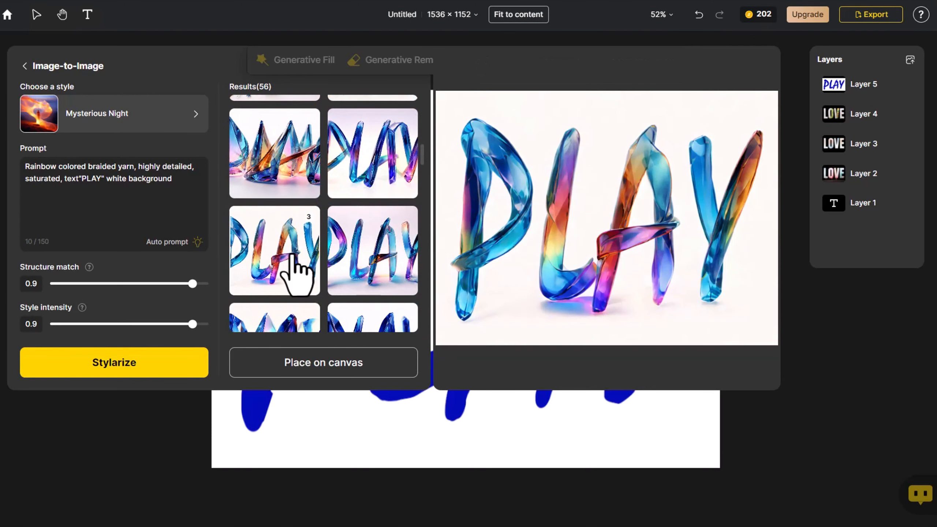
left_click(322, 362)
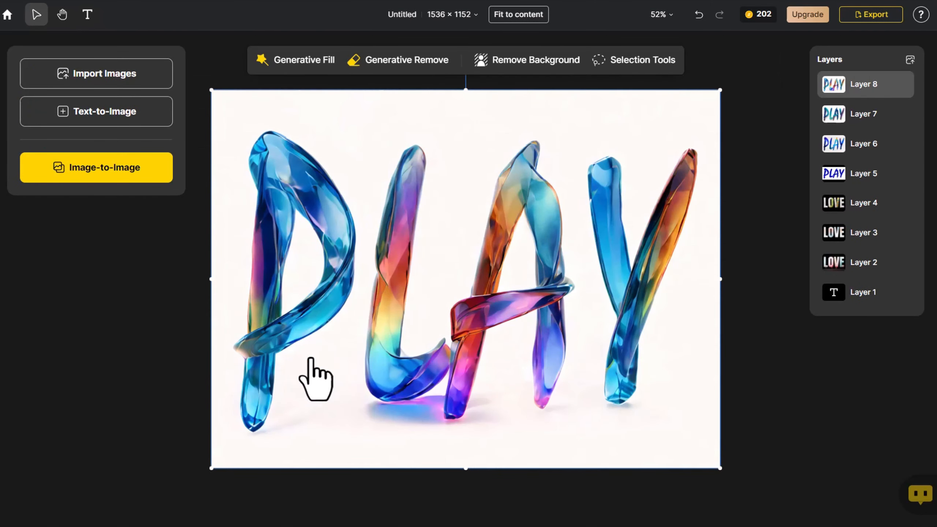
mouse_move(743, 295)
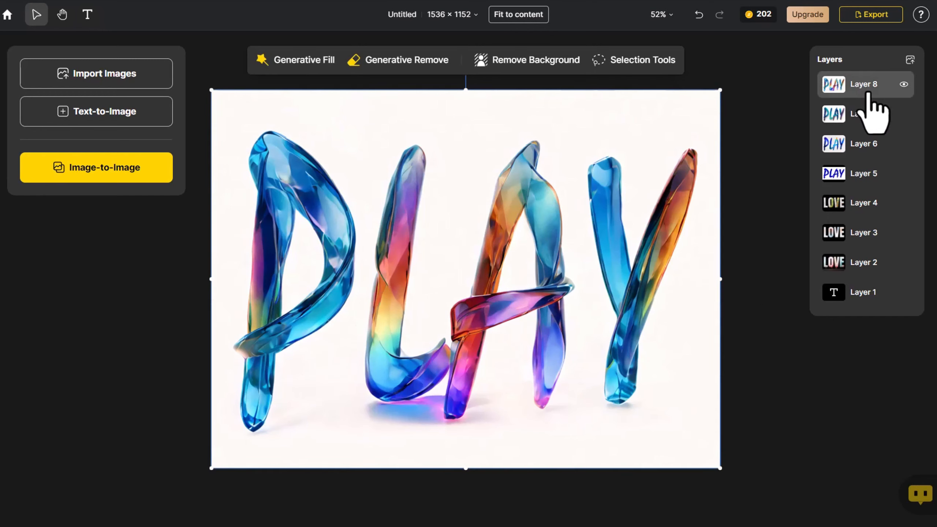
right_click(864, 262)
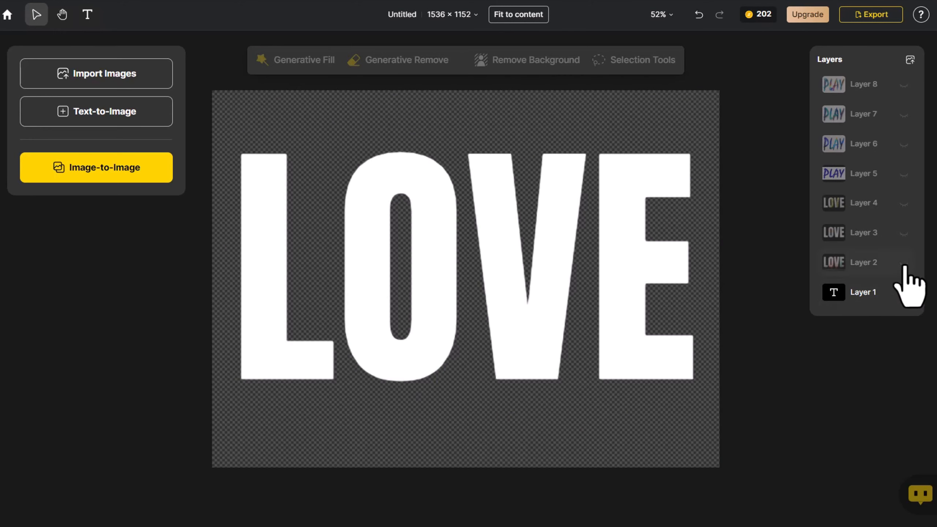
left_click(863, 262)
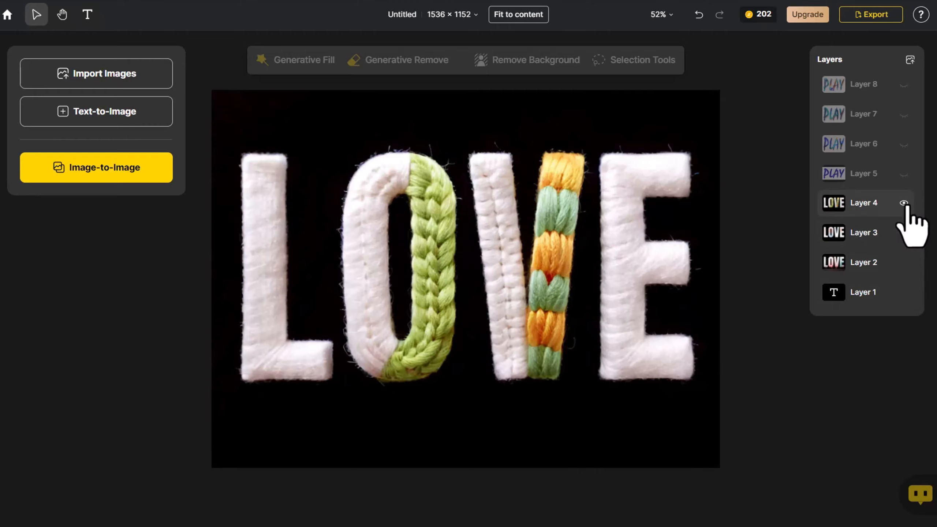
mouse_move(902, 191)
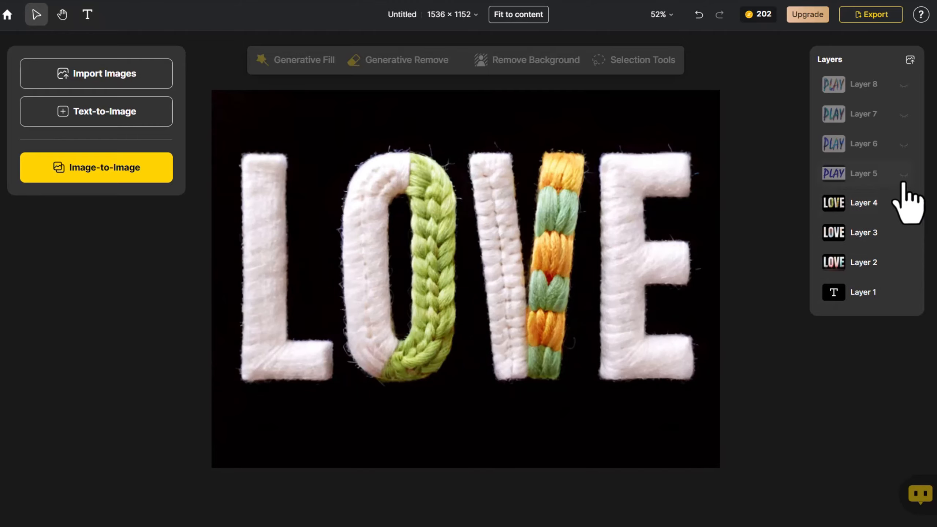
left_click(863, 174)
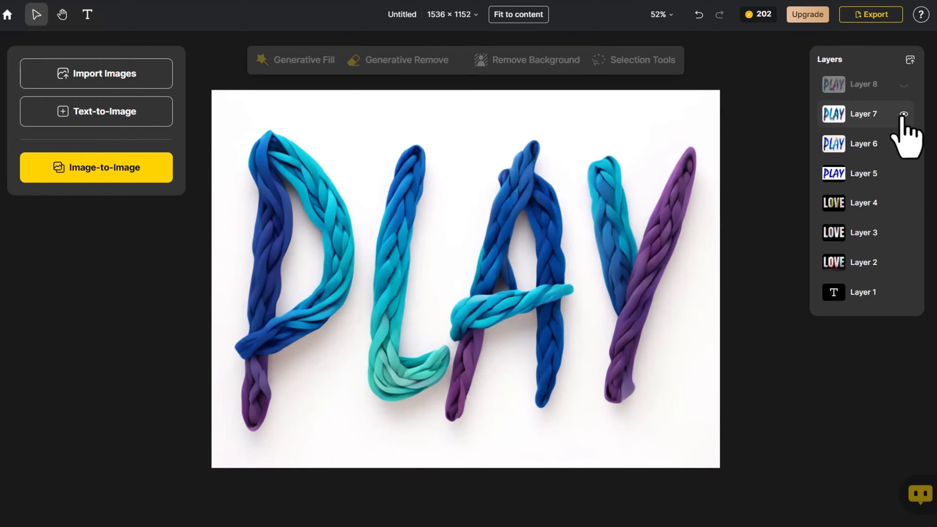
left_click(904, 84)
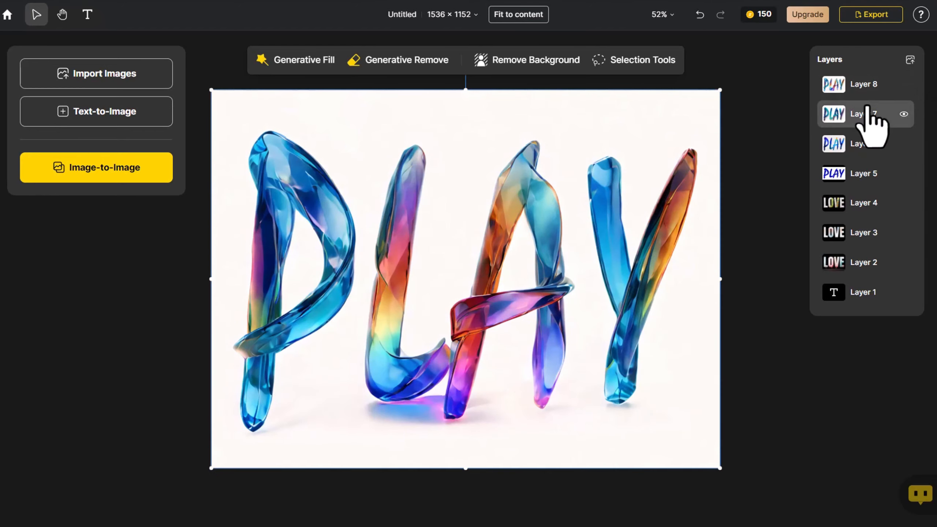
Hide all layers except the glass PLAY and remove its white background
right_click(863, 173)
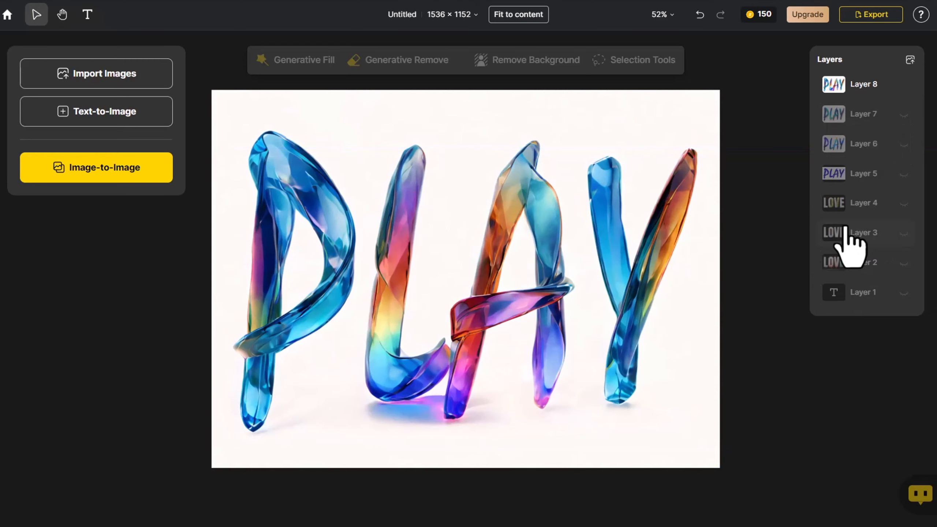
left_click(535, 60)
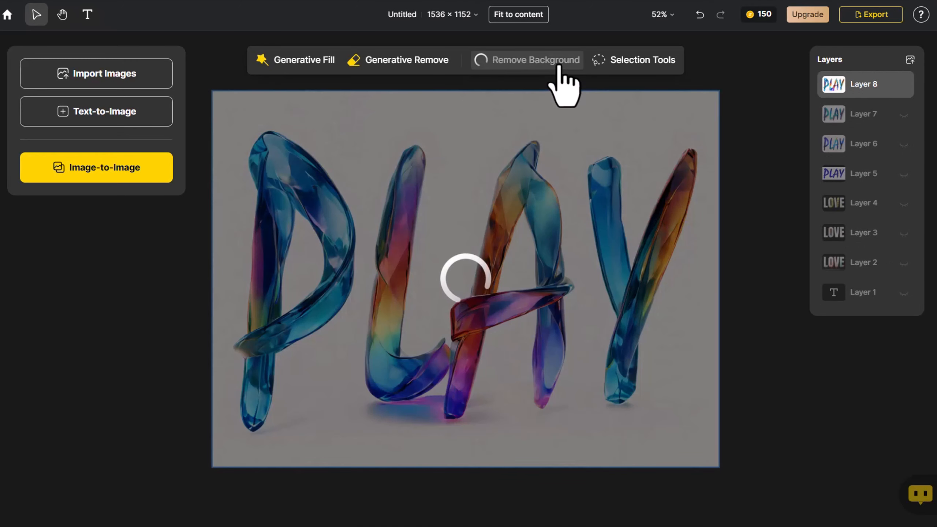
left_click(535, 60)
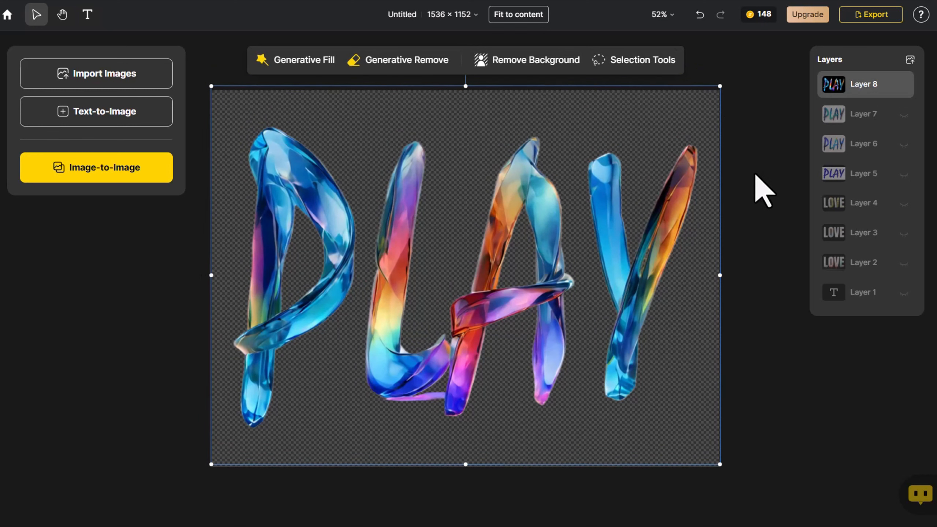
Export the transparent PLAY image as a PNG at 1x
left_click(871, 14)
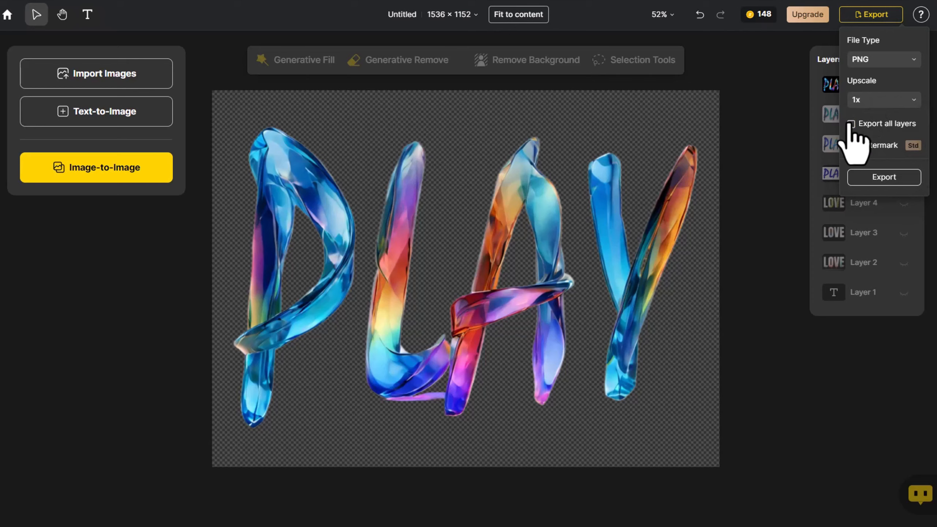
left_click(851, 145)
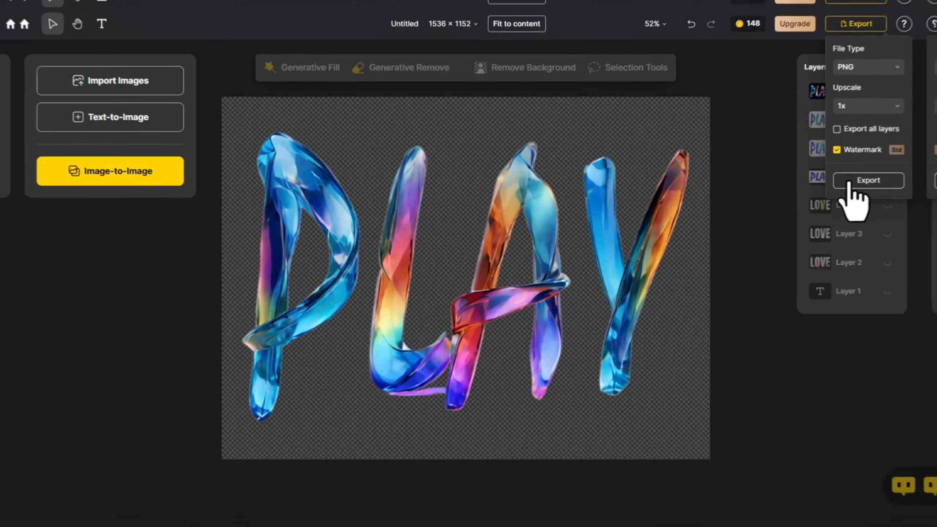